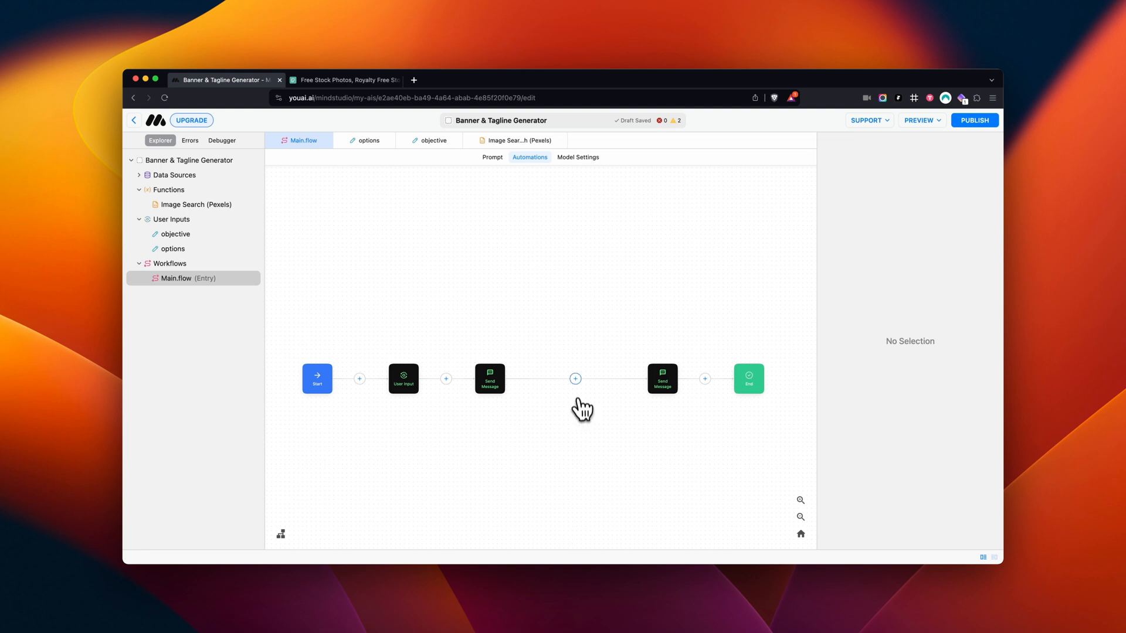
- Insert the Image Search (Pexels) community function between the two Send Message steps
left_click(574, 377)
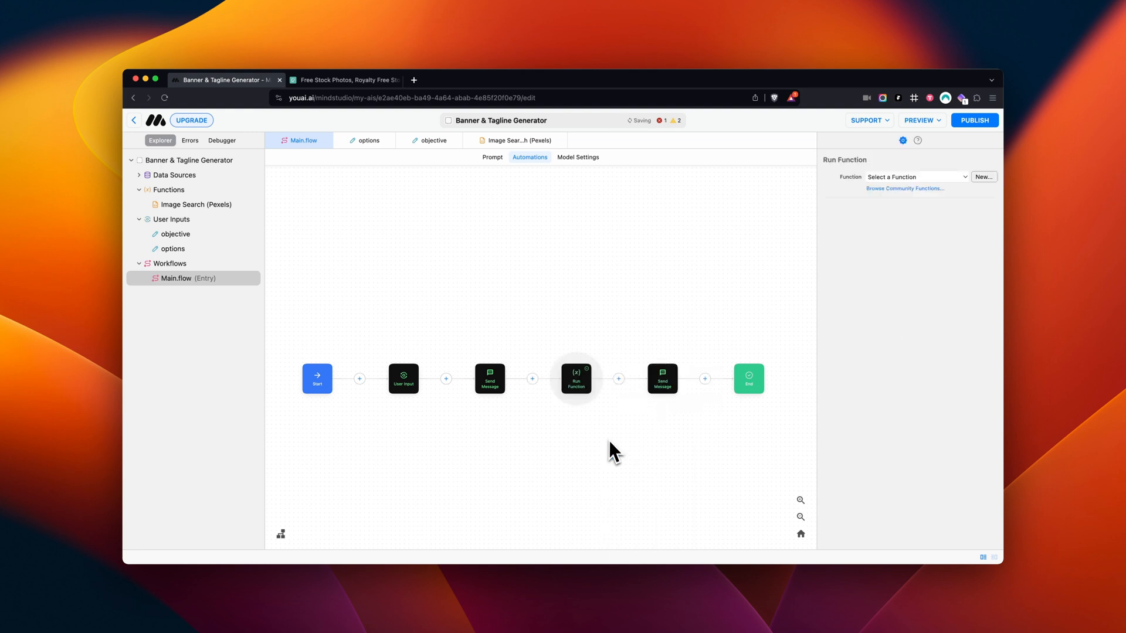
mouse_move(652, 416)
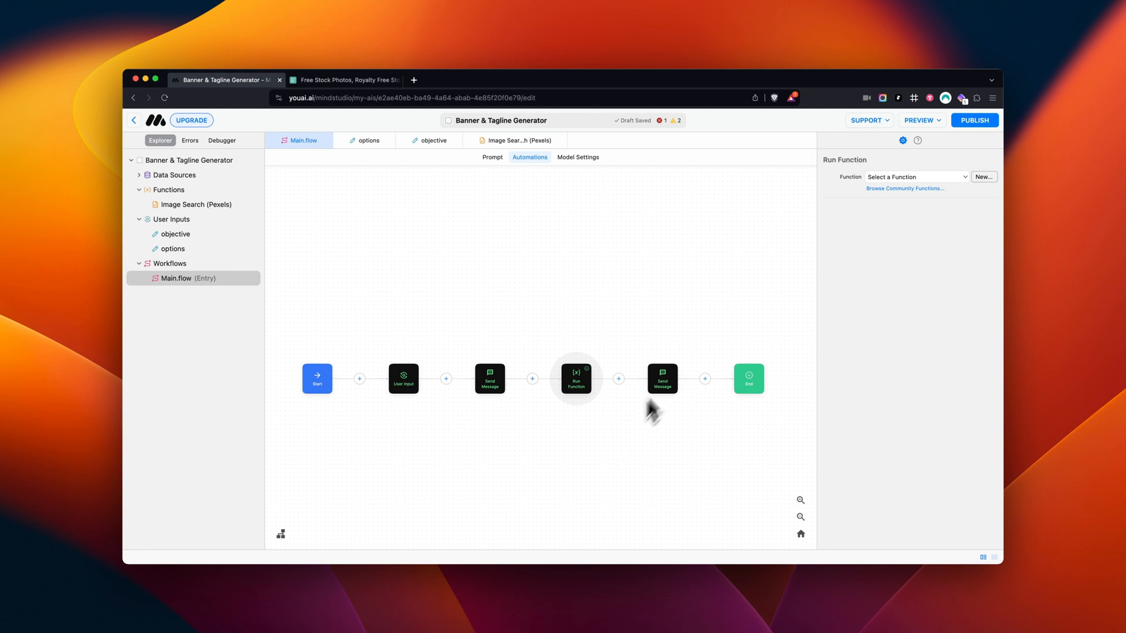
left_click(904, 187)
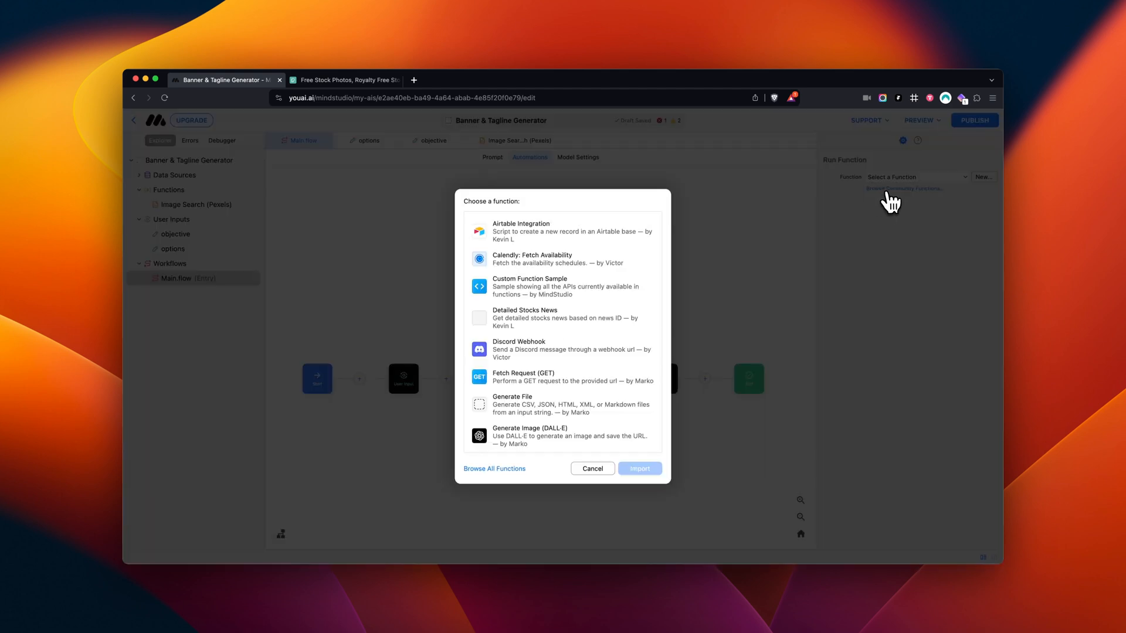
scroll("down", 3)
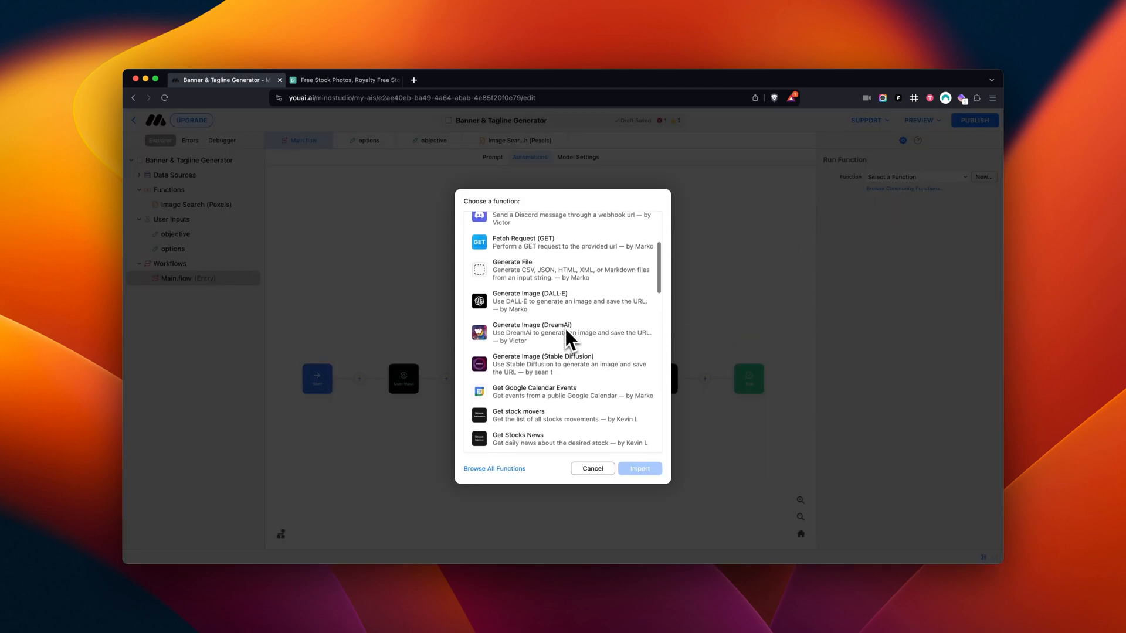
scroll("down", 3)
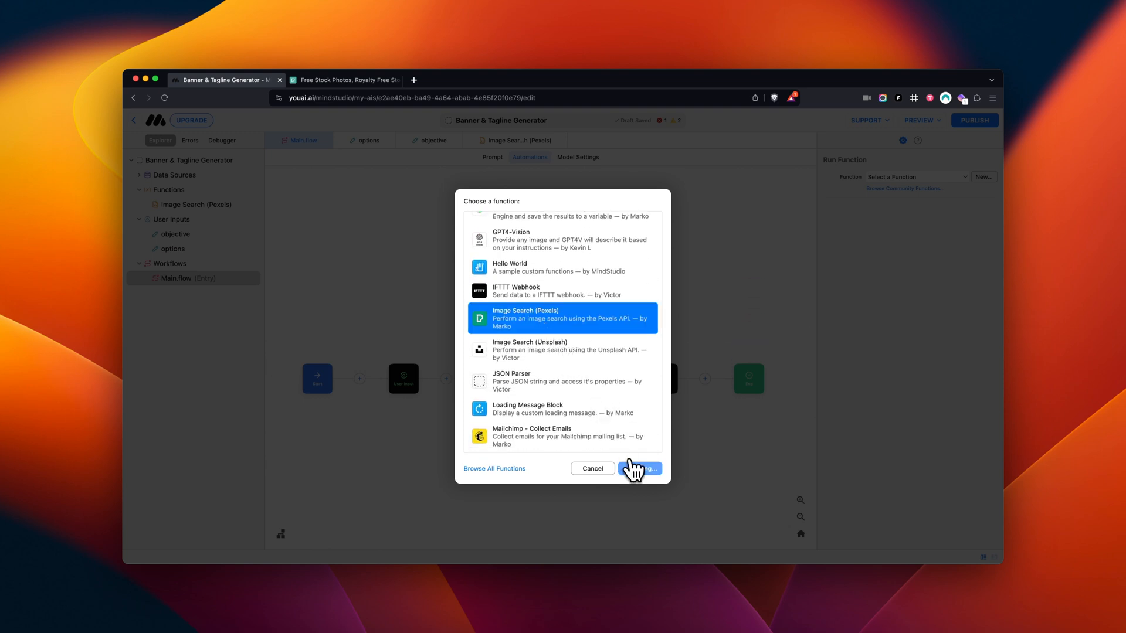
left_click(639, 470)
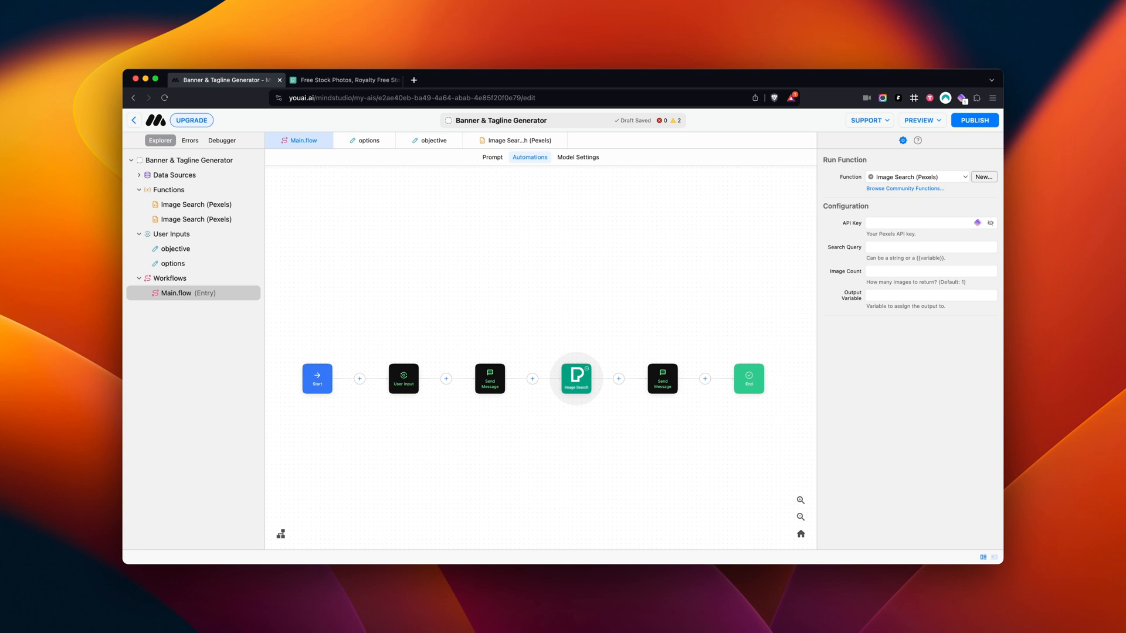
mouse_move(638, 479)
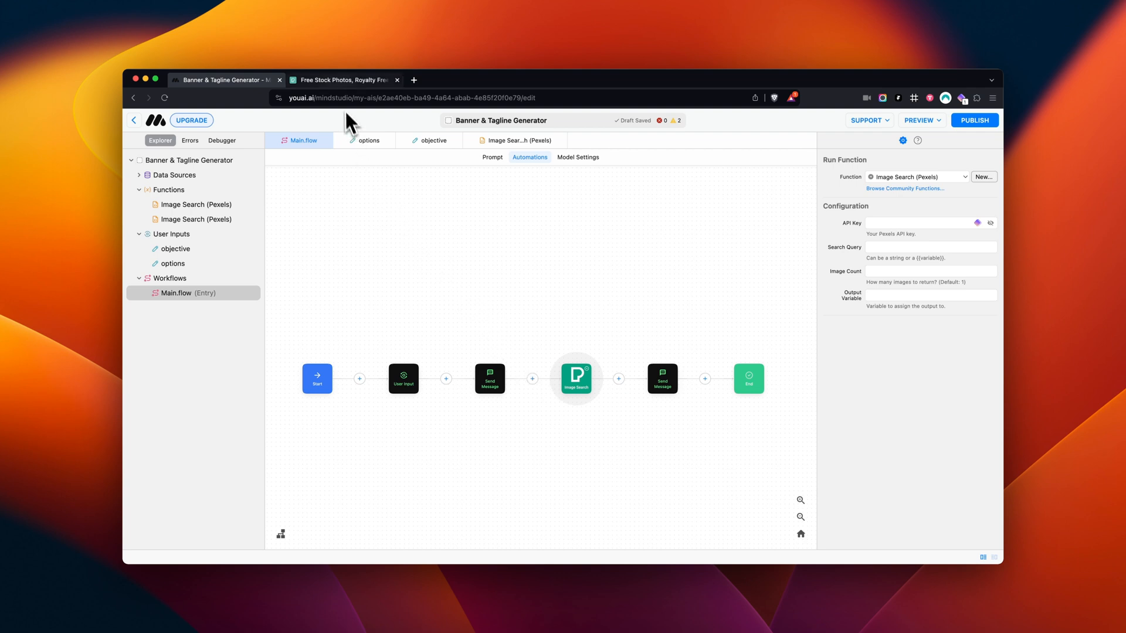
- Fetch the API key from the Pexels Image & Video API page for the step's API Key field
left_click(343, 80)
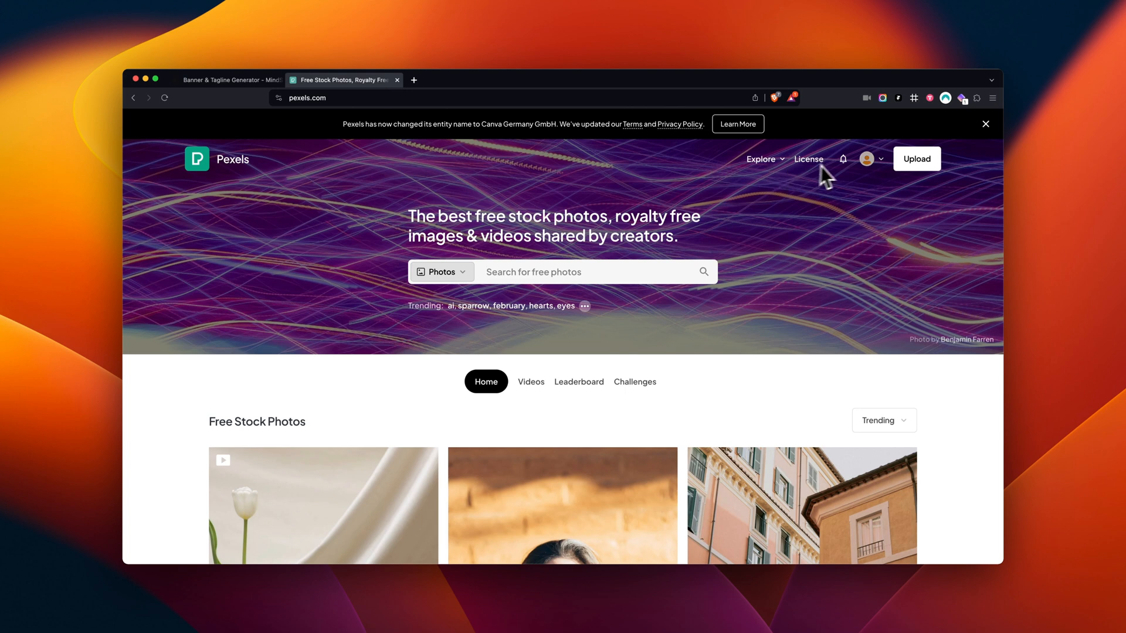
left_click(868, 160)
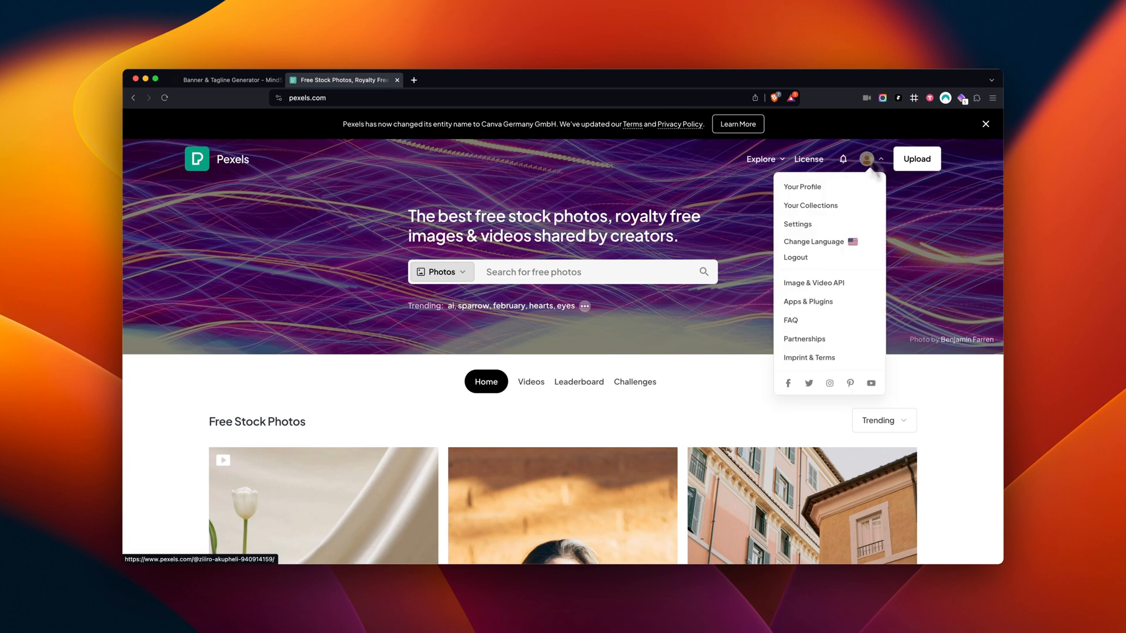
left_click(813, 283)
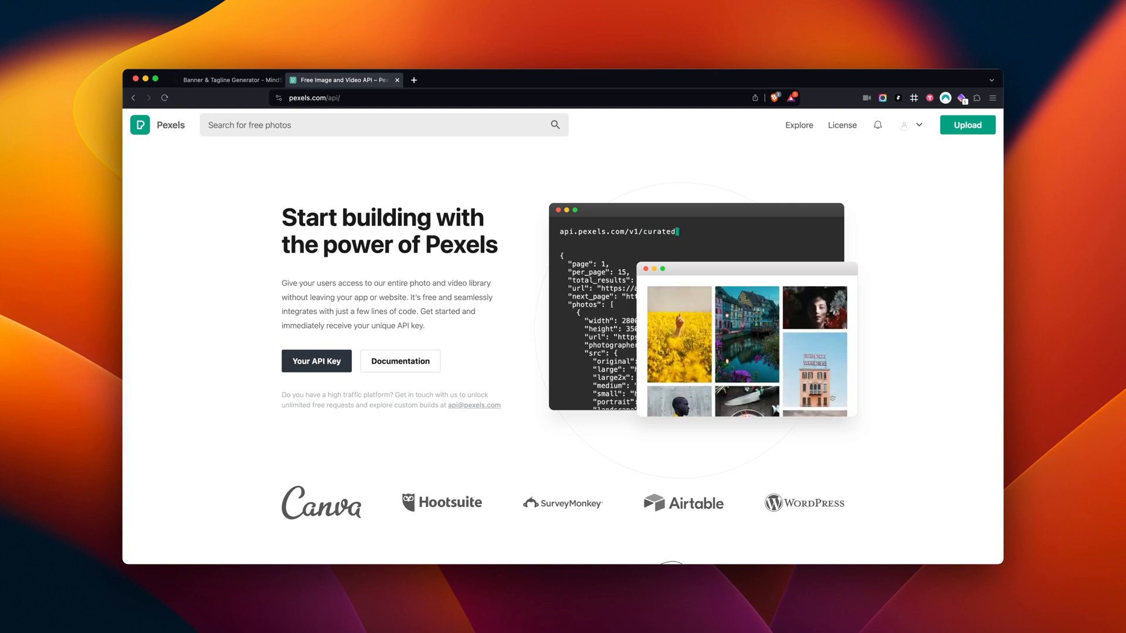
left_click(223, 79)
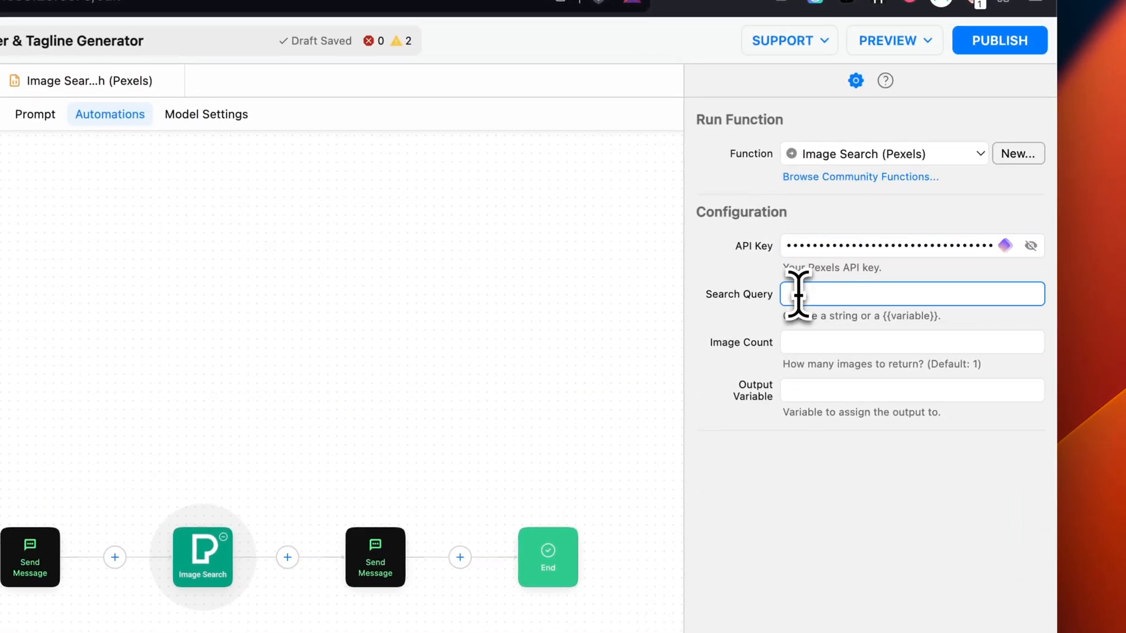
- Set search query {{request}}, image count {{options}}, and output variable images
type("{{request")
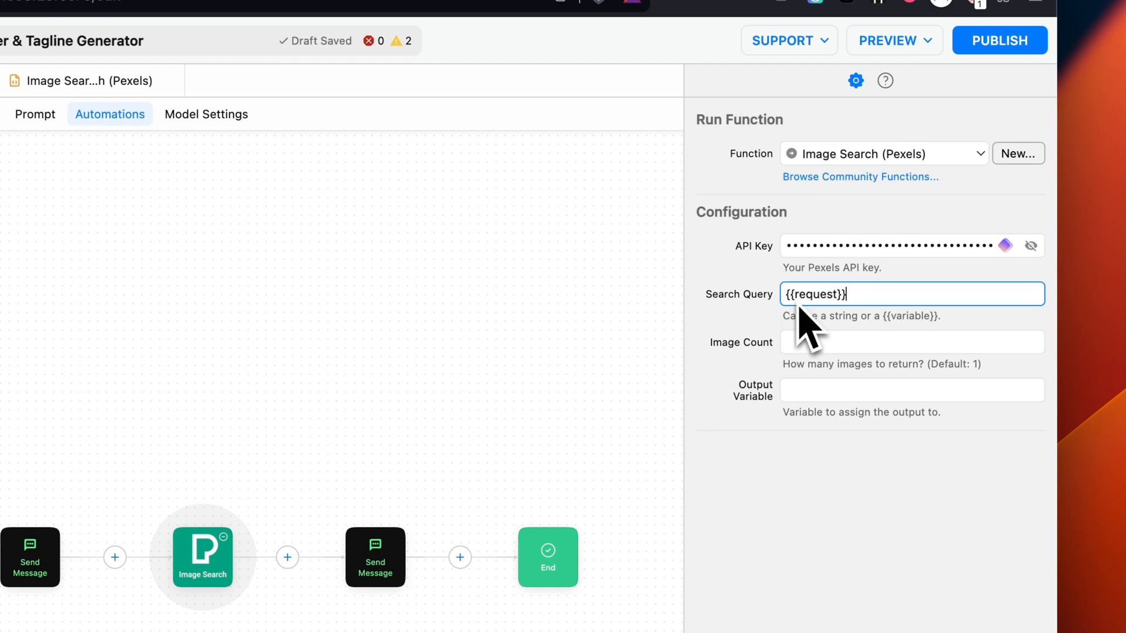
left_click(910, 343)
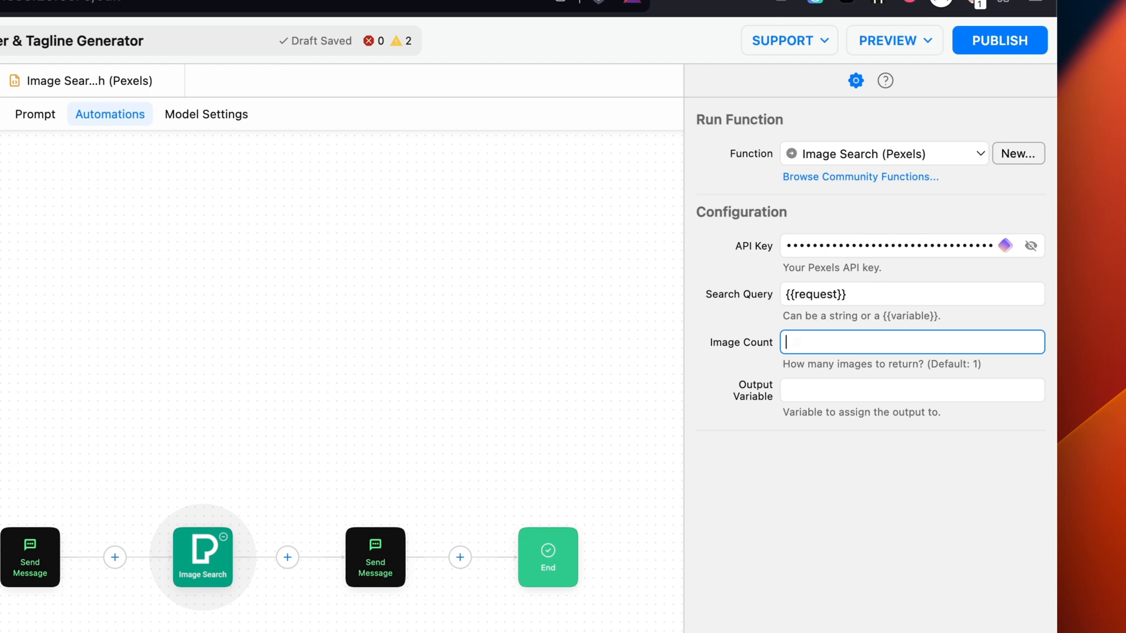
type("{{options")
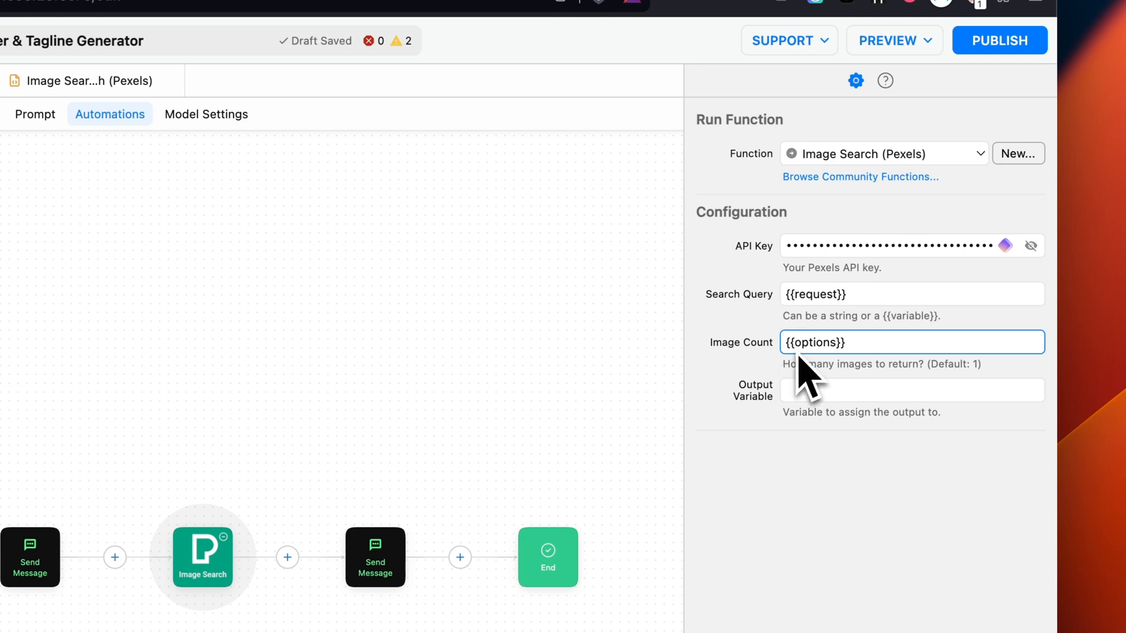
type("images")
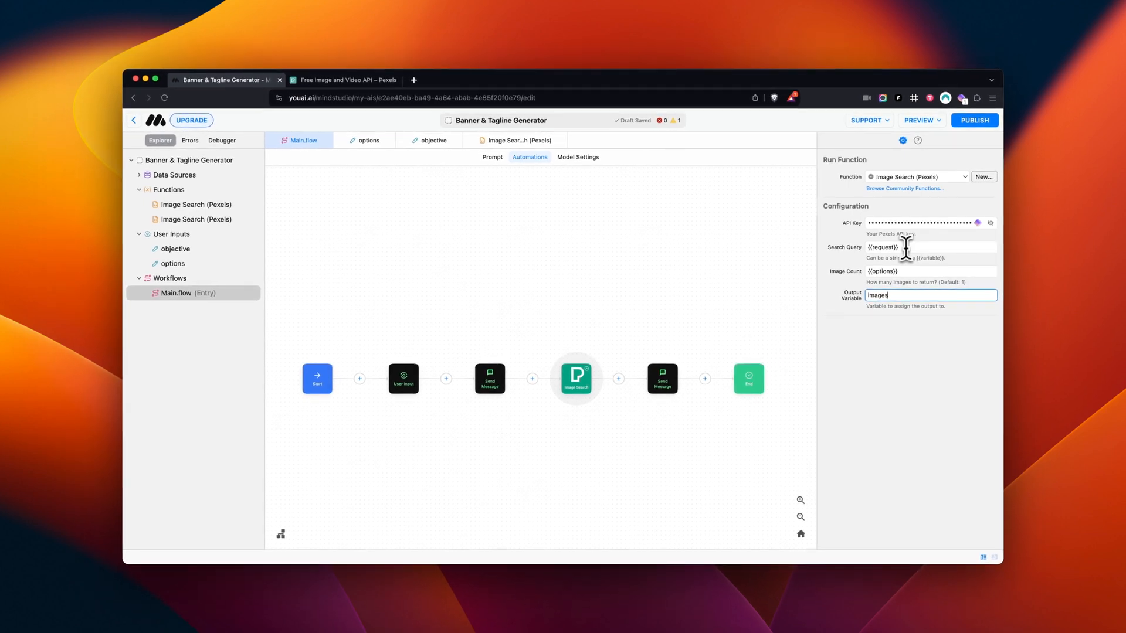
left_click(489, 379)
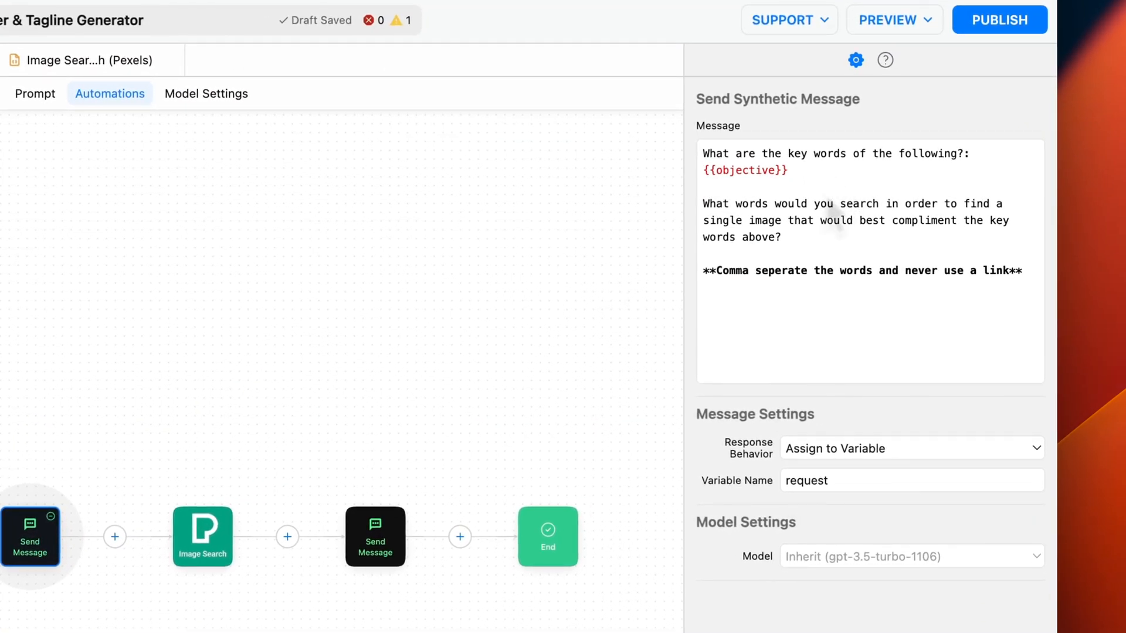
mouse_move(867, 319)
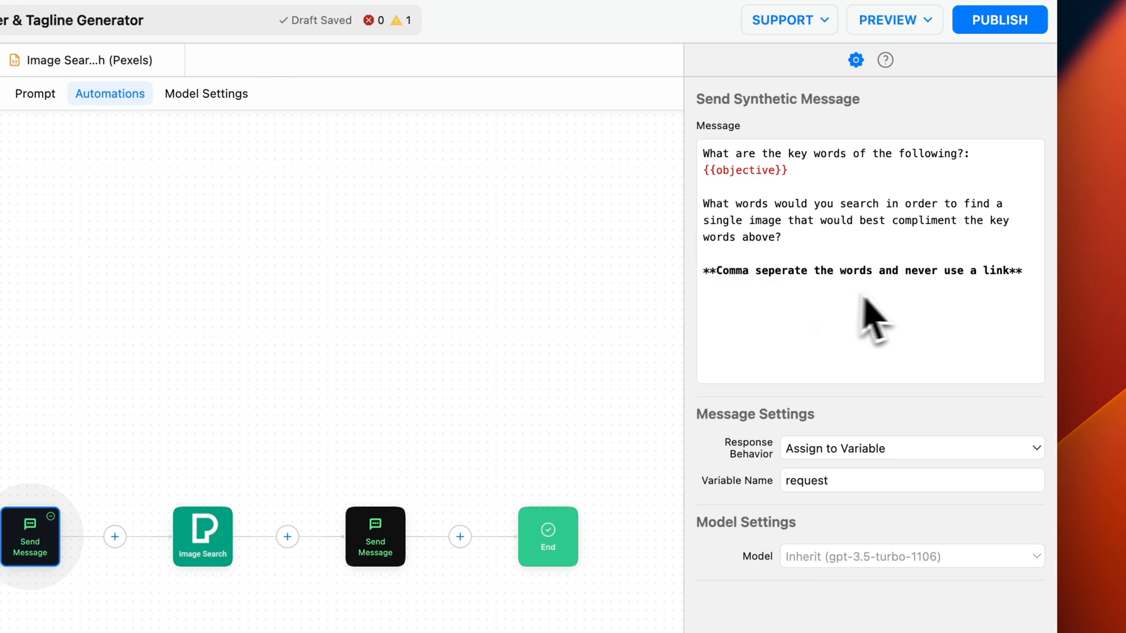
mouse_move(811, 211)
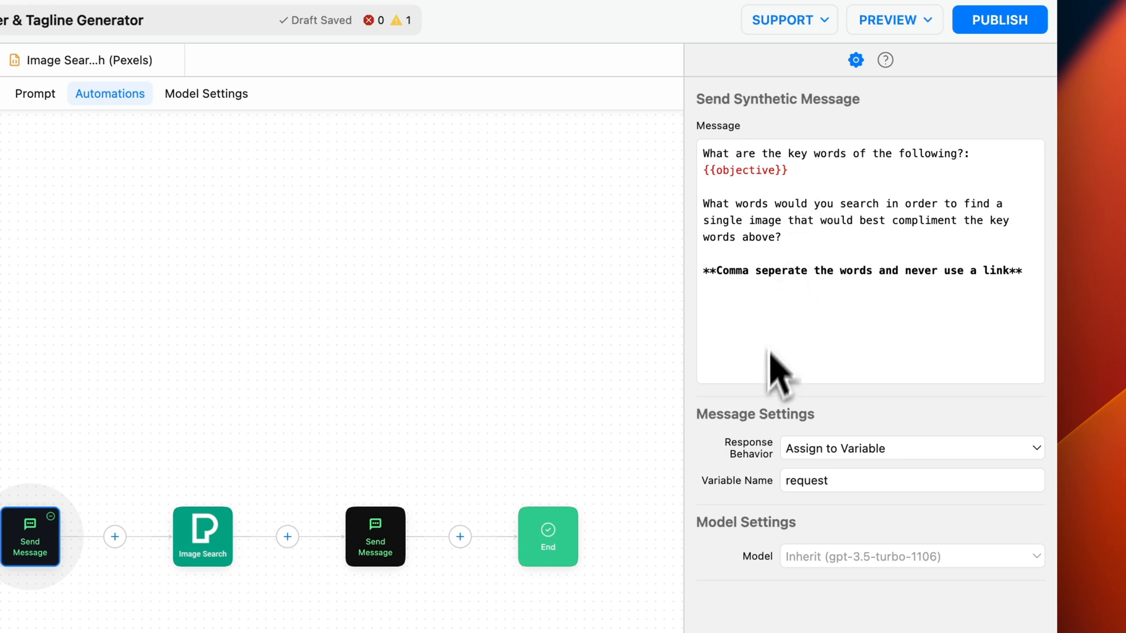
mouse_move(934, 481)
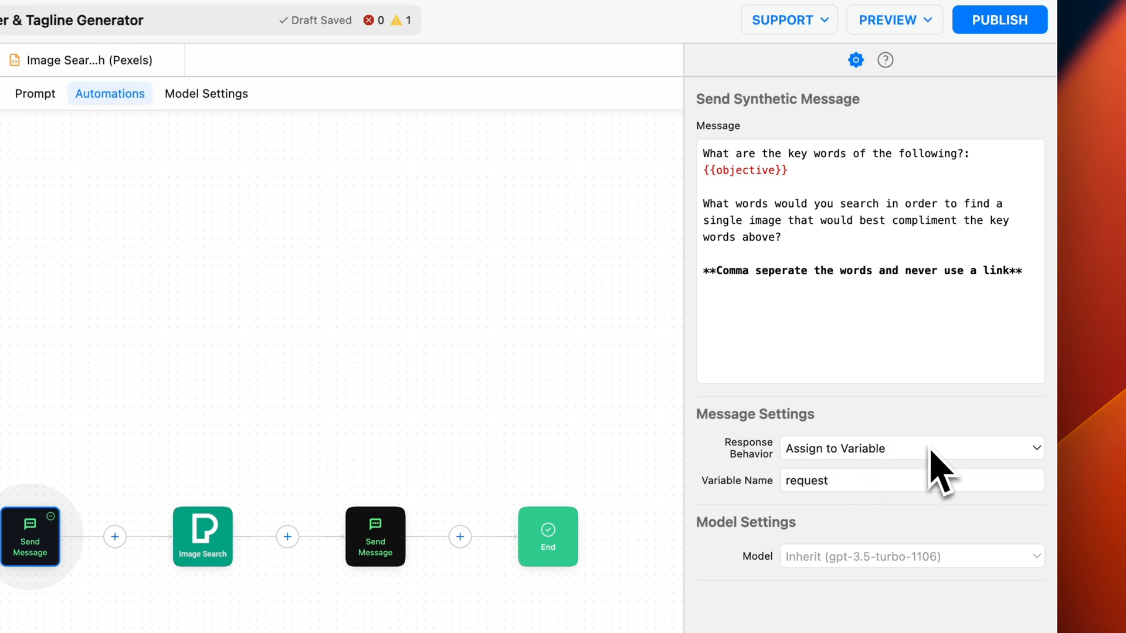
scroll("down", 3)
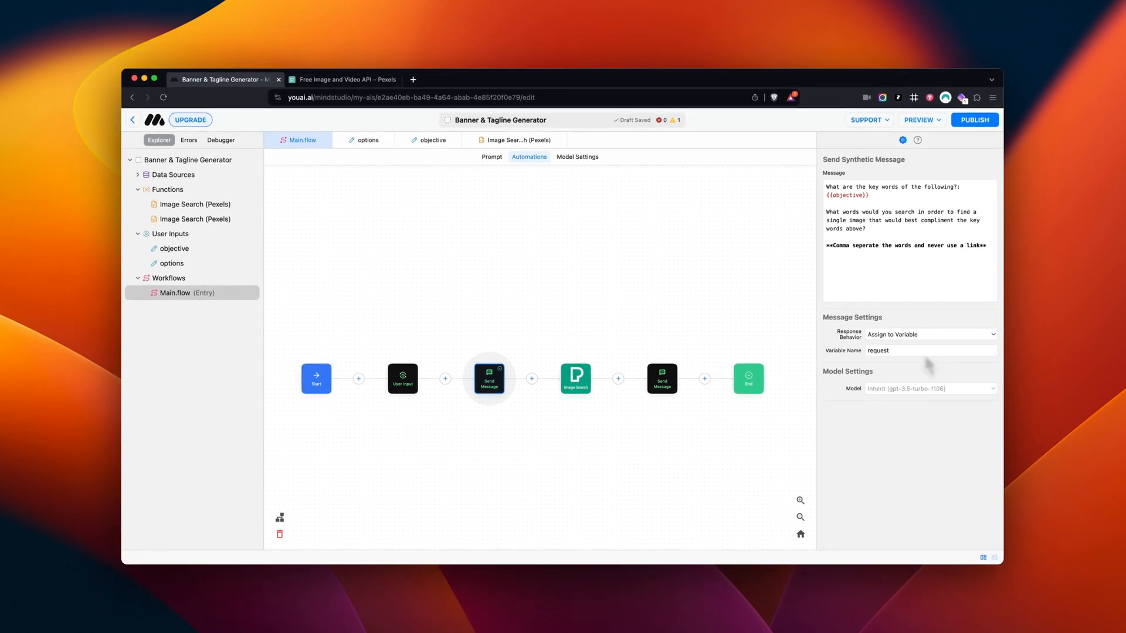
mouse_move(714, 359)
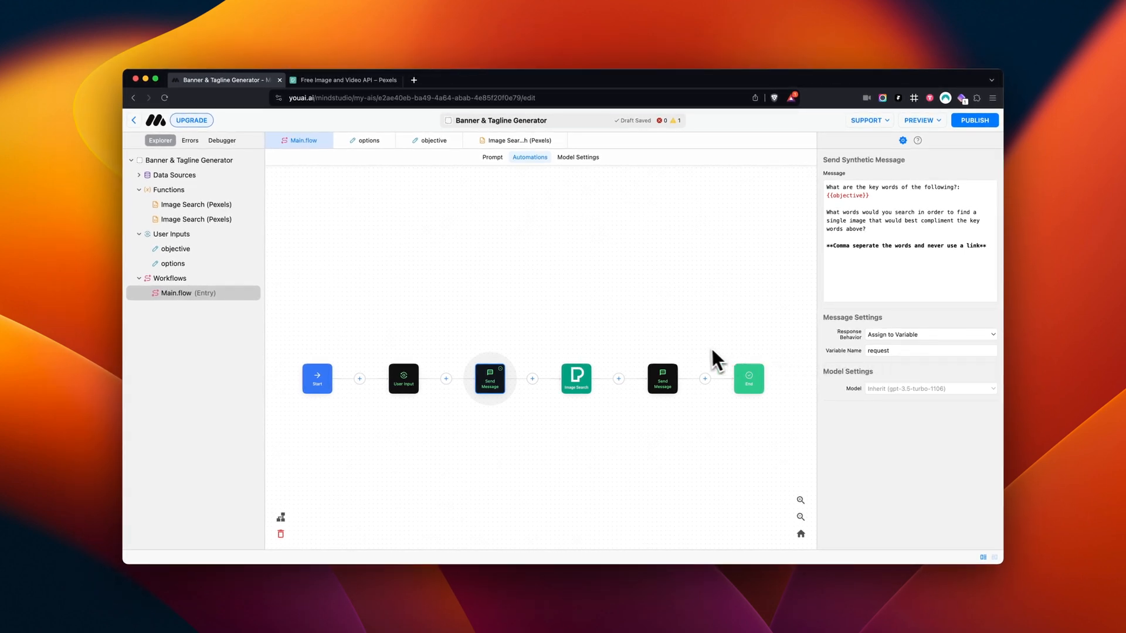
- Review the options input, the Image Search step, and the tagline message step settings
left_click(403, 378)
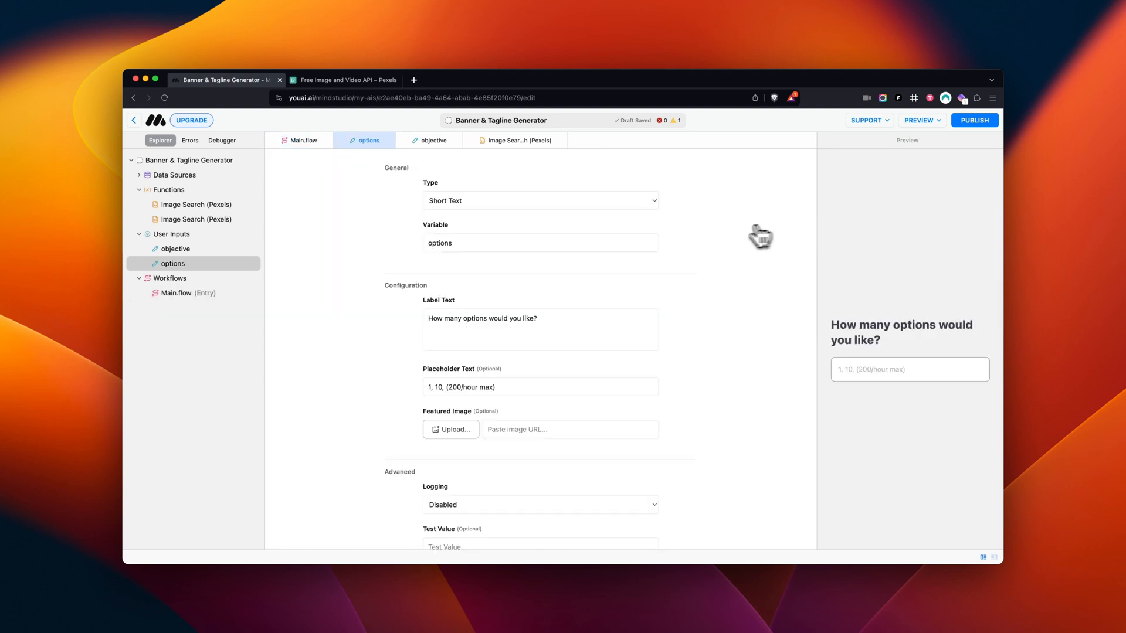
mouse_move(447, 254)
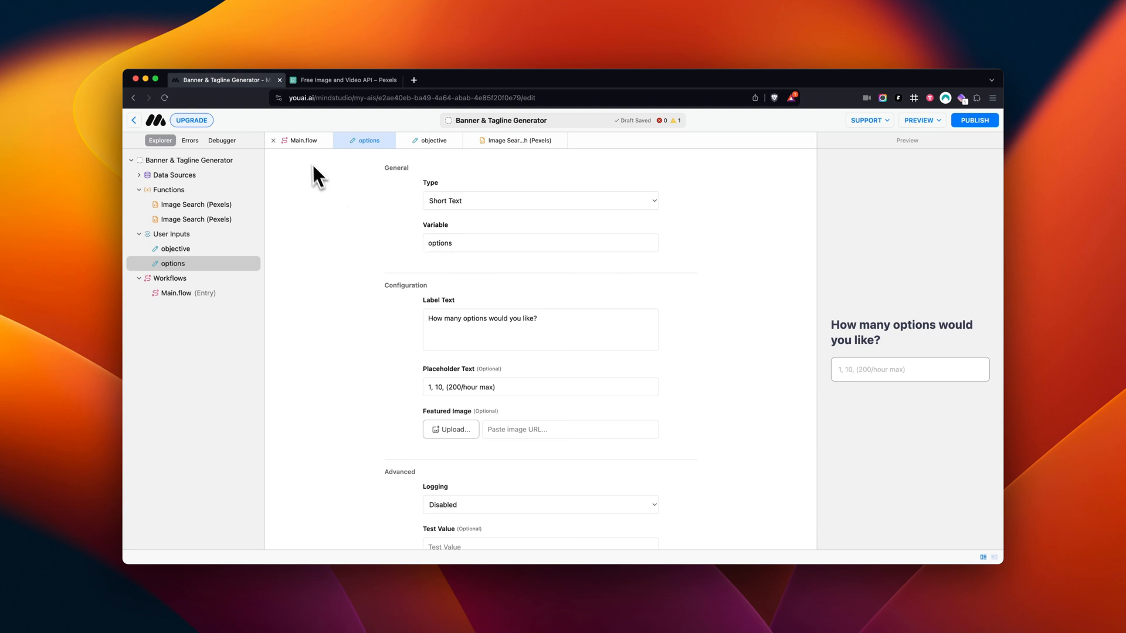
left_click(304, 141)
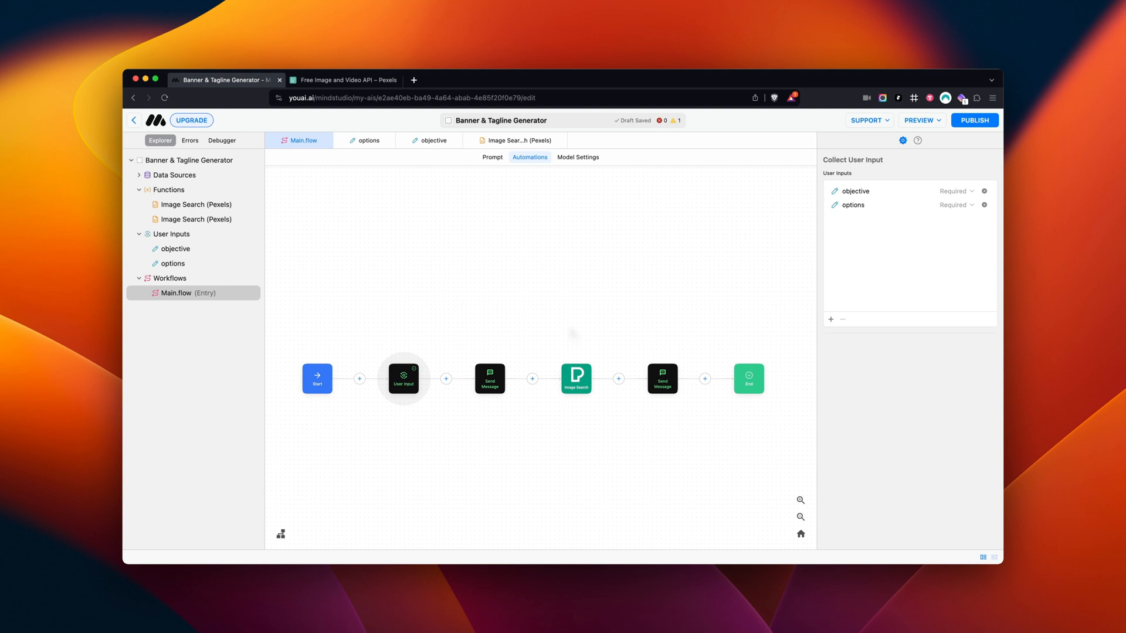
mouse_move(572, 333)
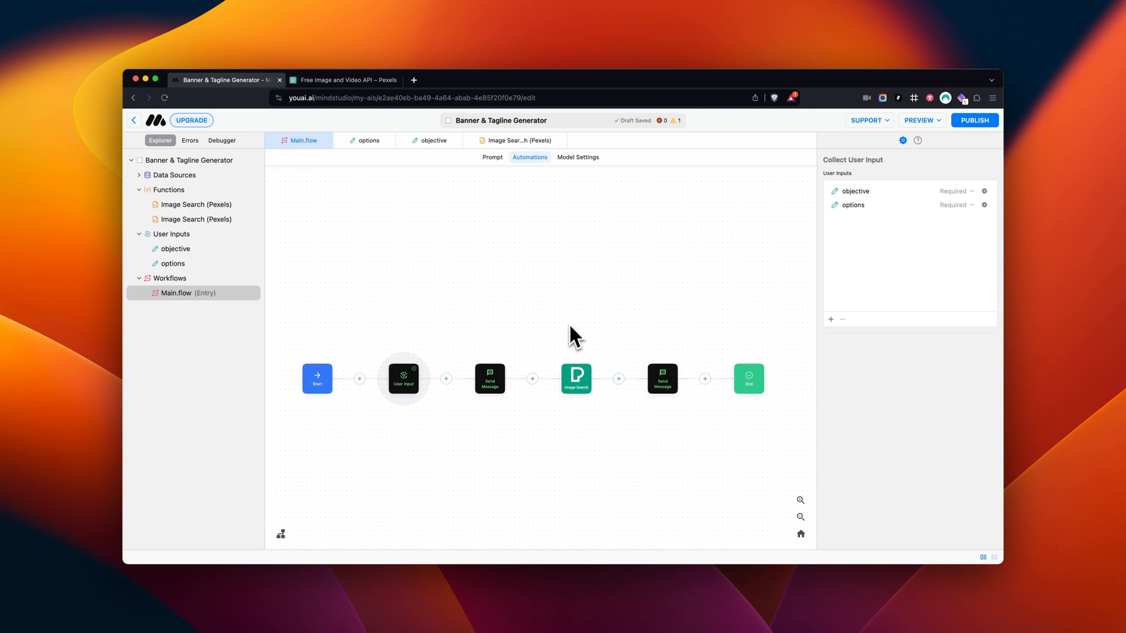
left_click(576, 378)
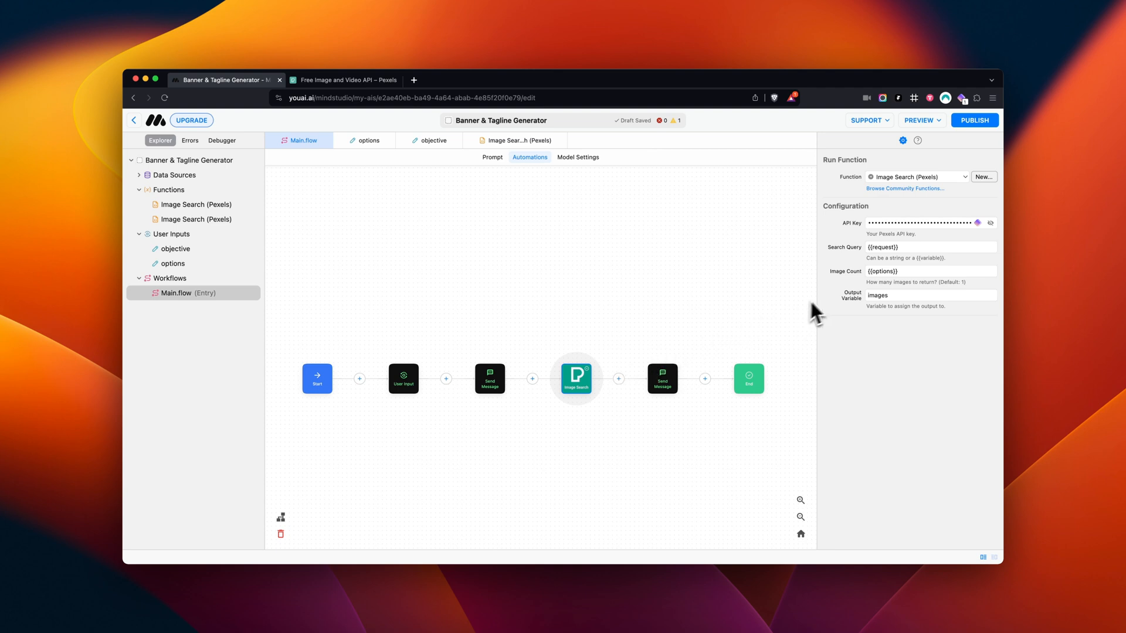
mouse_move(909, 279)
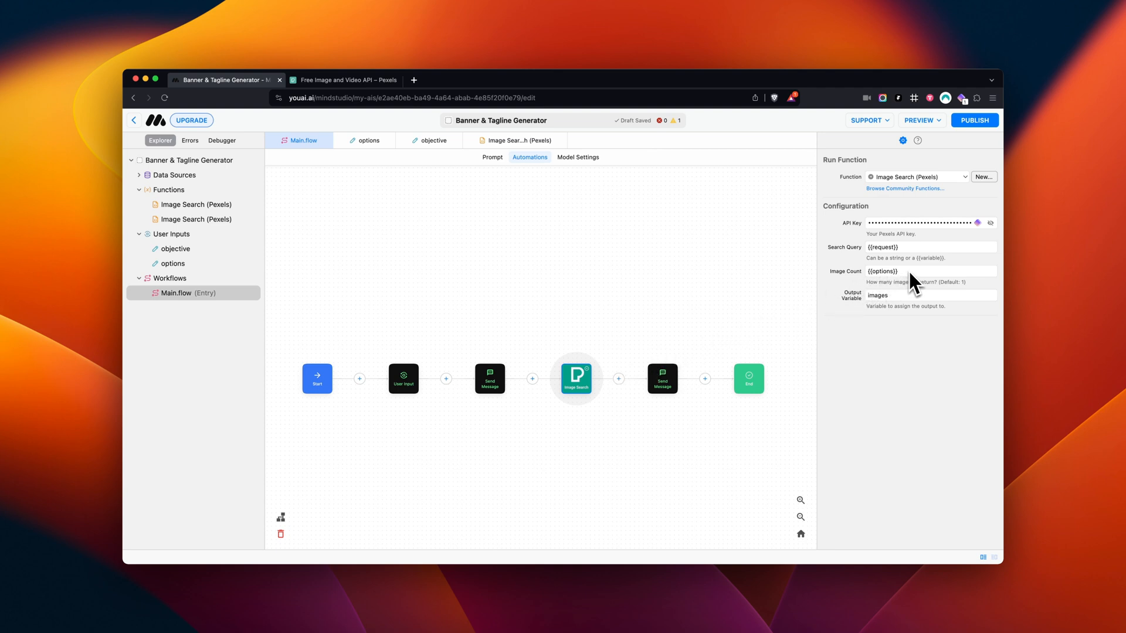
mouse_move(871, 284)
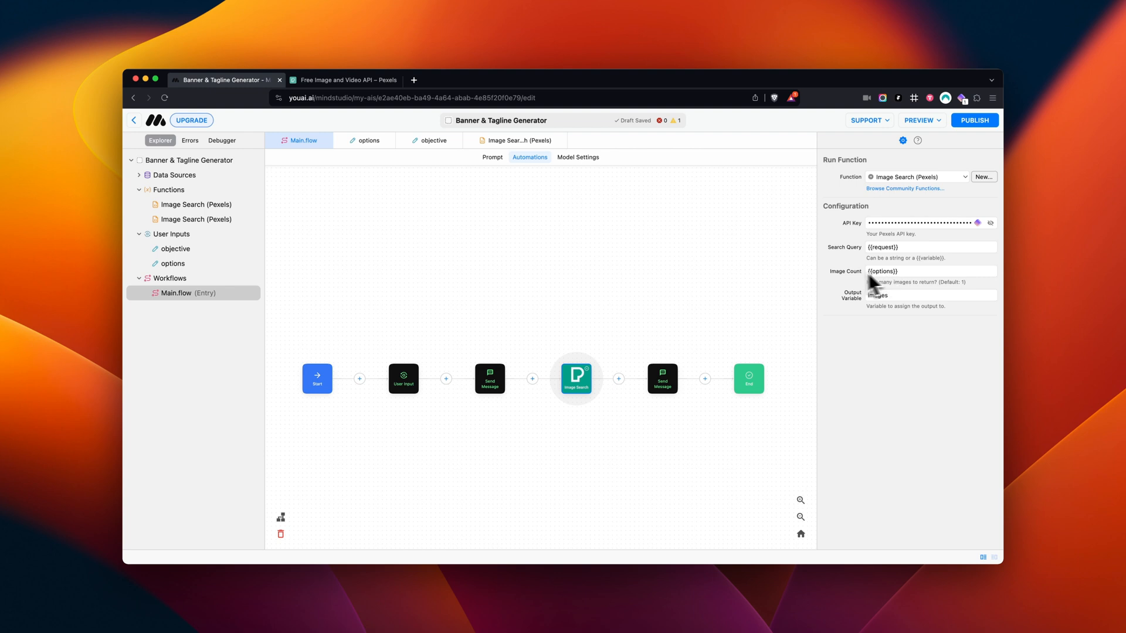
left_click(663, 379)
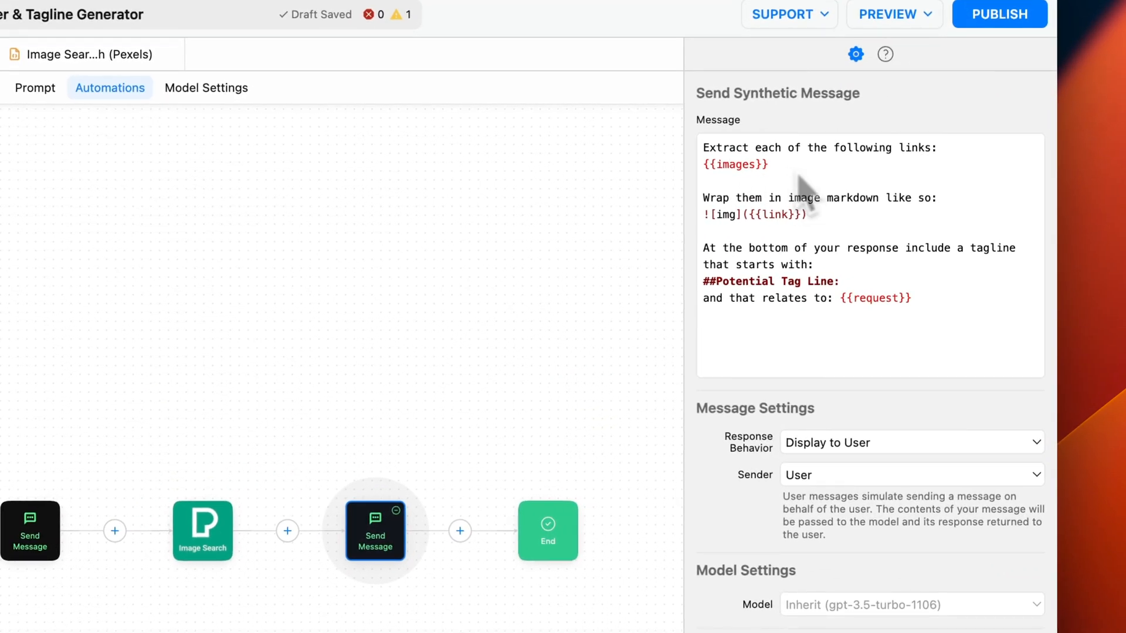
mouse_move(855, 254)
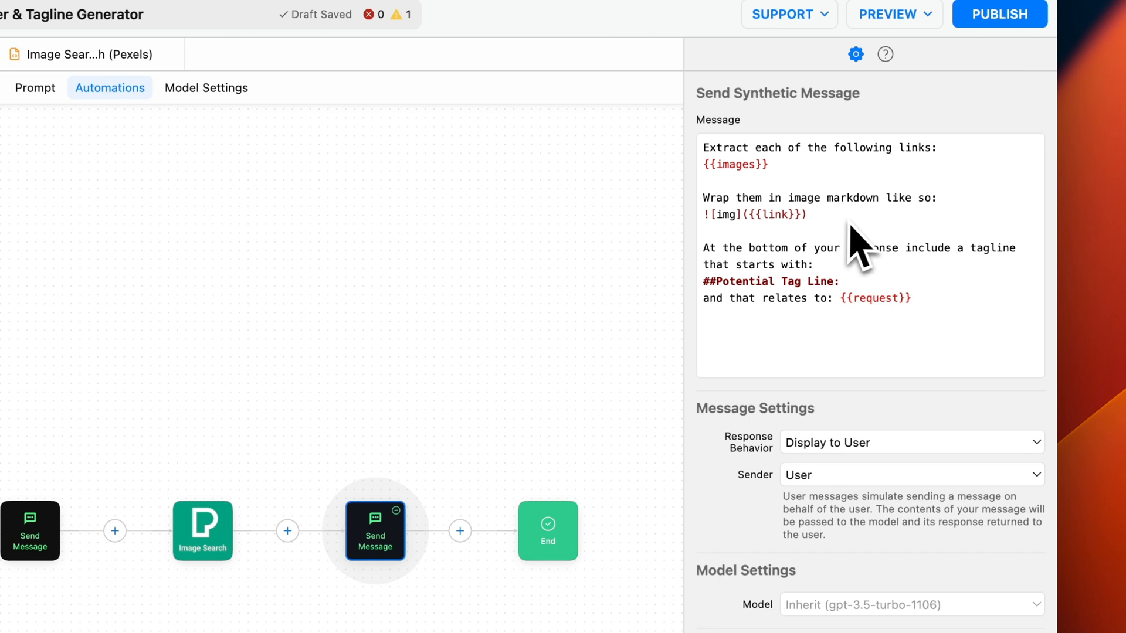
mouse_move(865, 237)
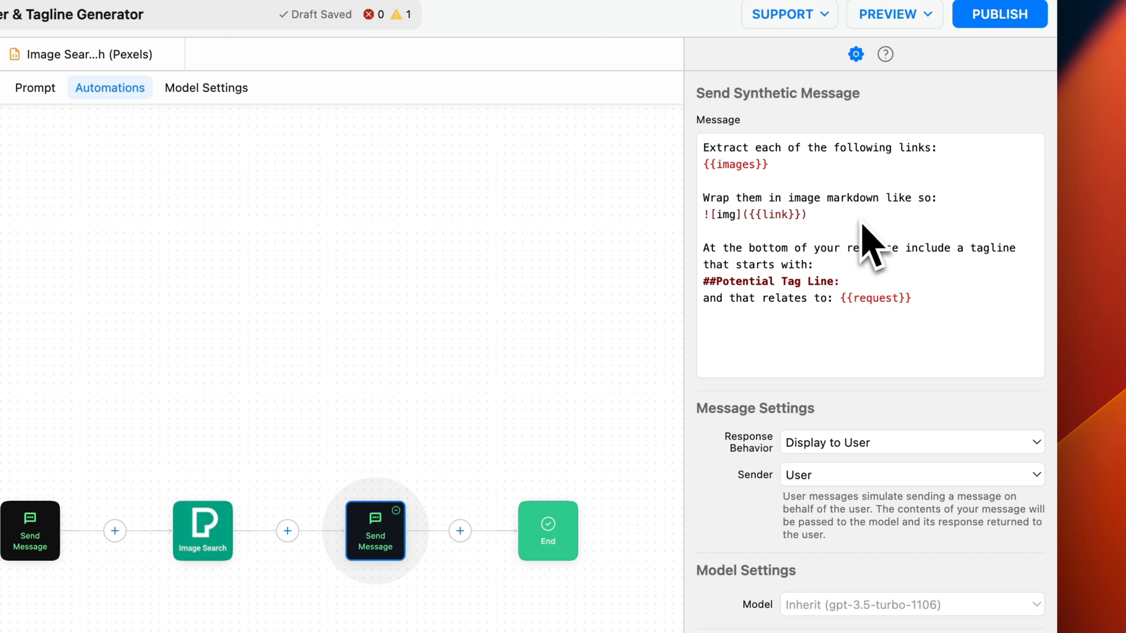
mouse_move(914, 335)
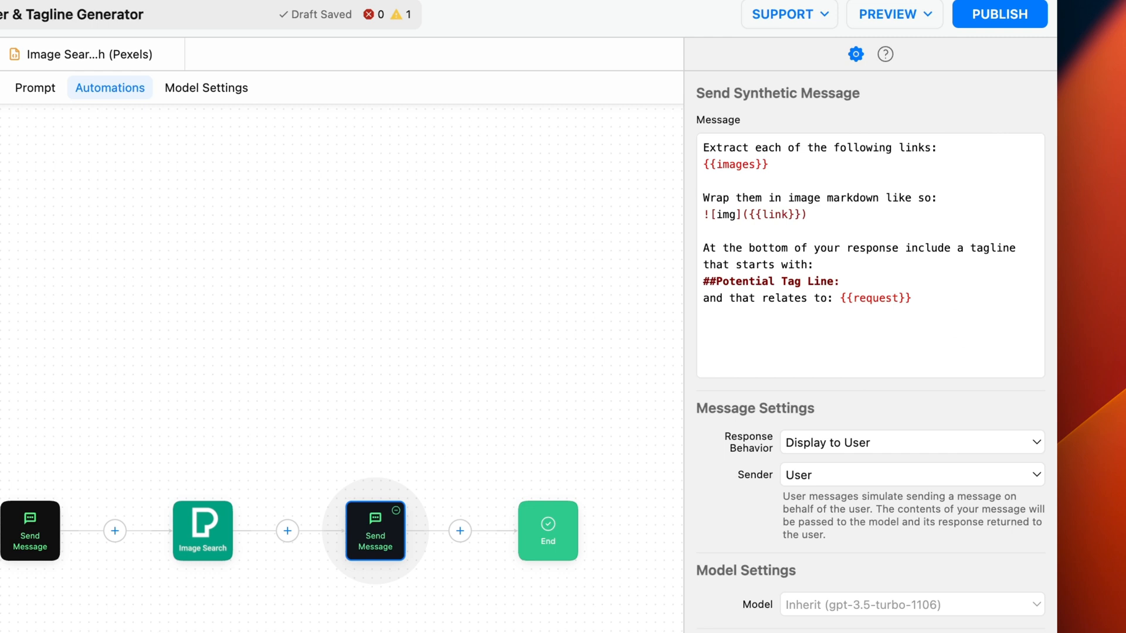
mouse_move(798, 450)
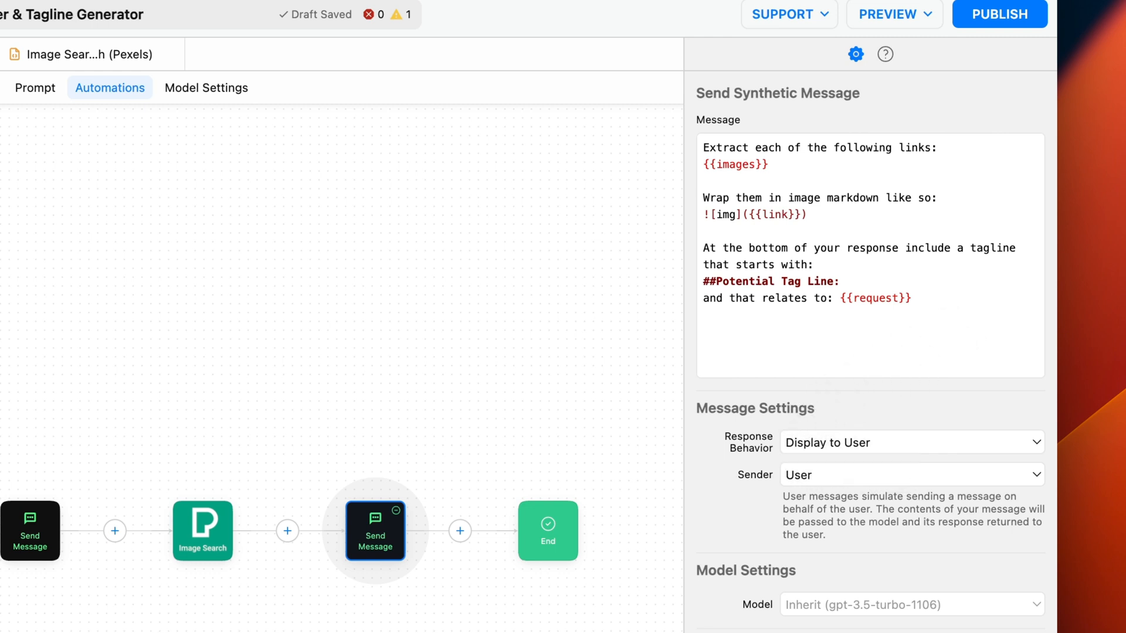
mouse_move(853, 486)
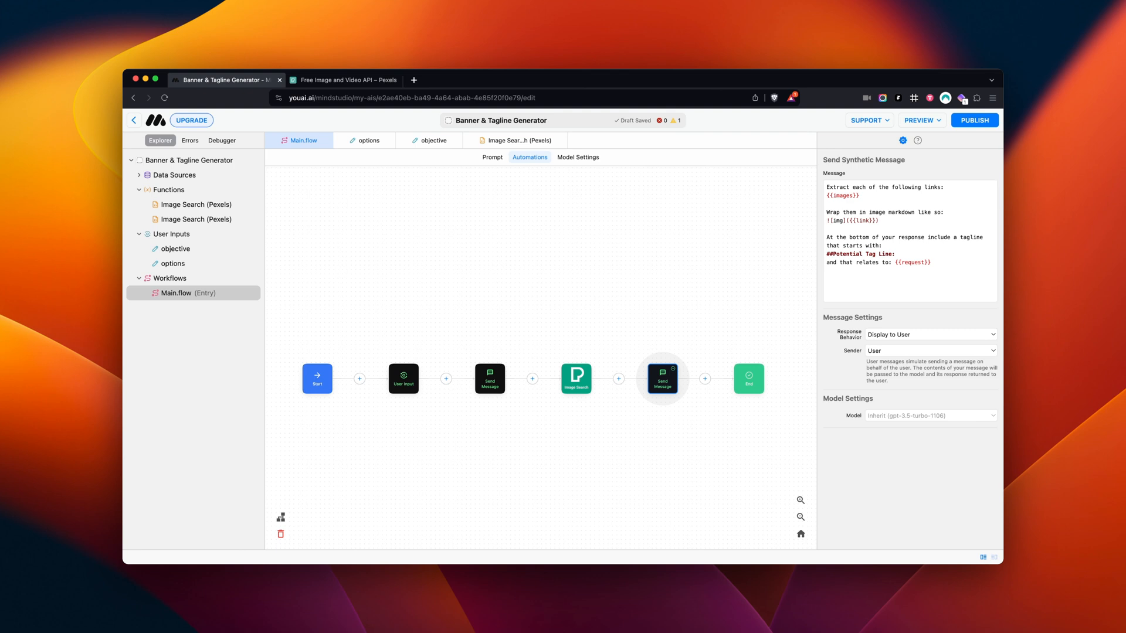
- View the End step's settings that close the session after the tagline message
left_click(748, 377)
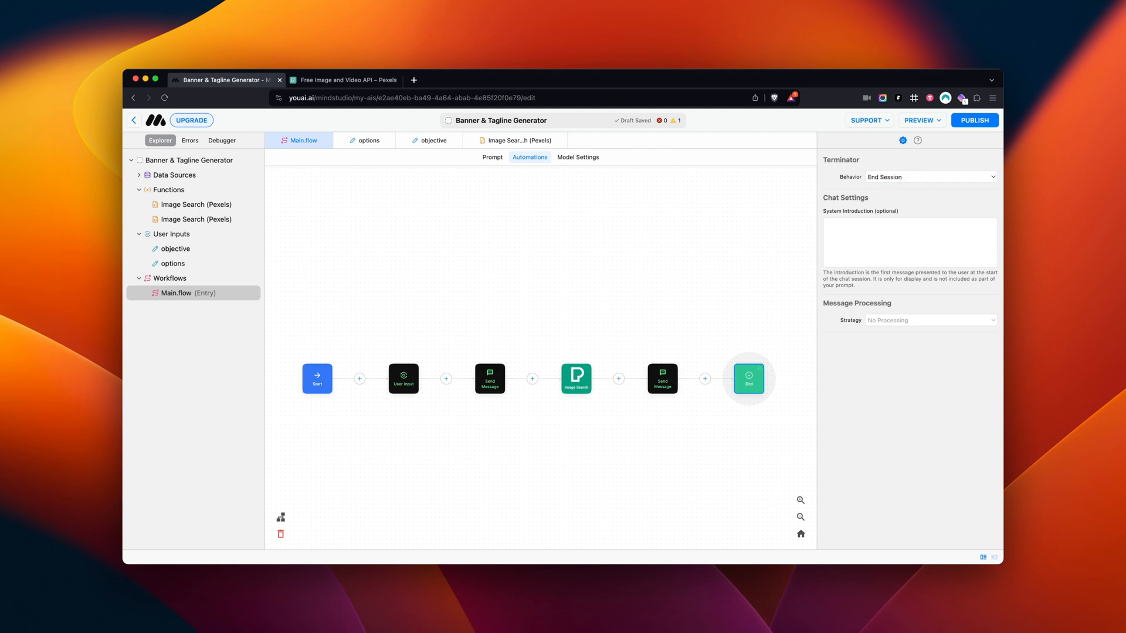
mouse_move(919, 120)
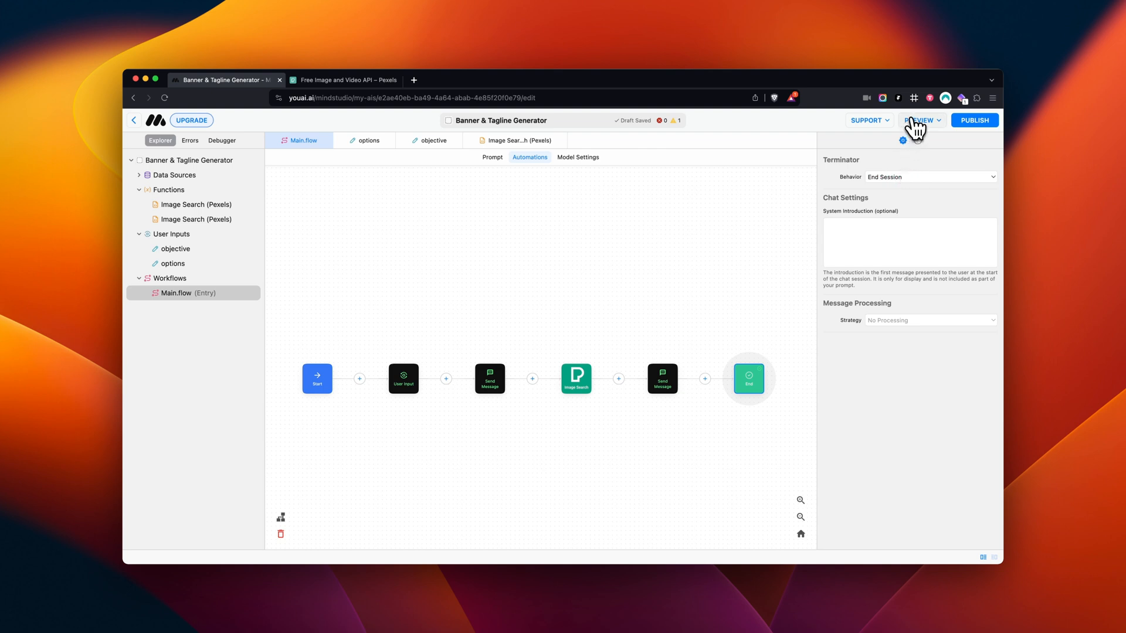
- Bring up the Preview menu offering draft or published versions
left_click(920, 119)
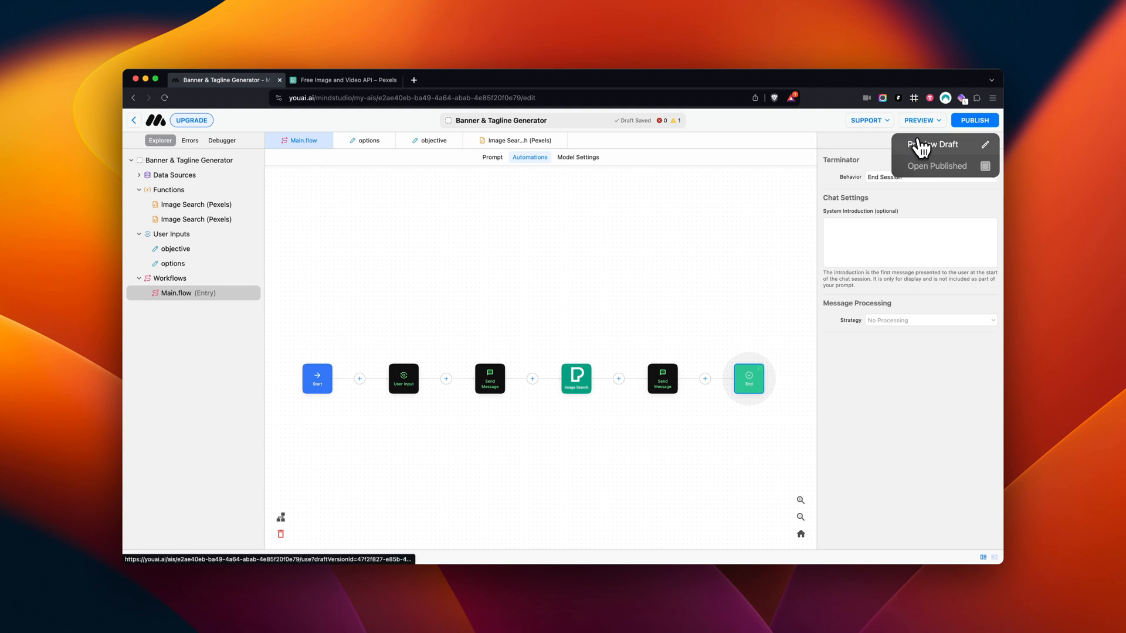
- Preview the draft, answering the objective 'to sell our mixed reality goggles', and move to the options question
left_click(926, 145)
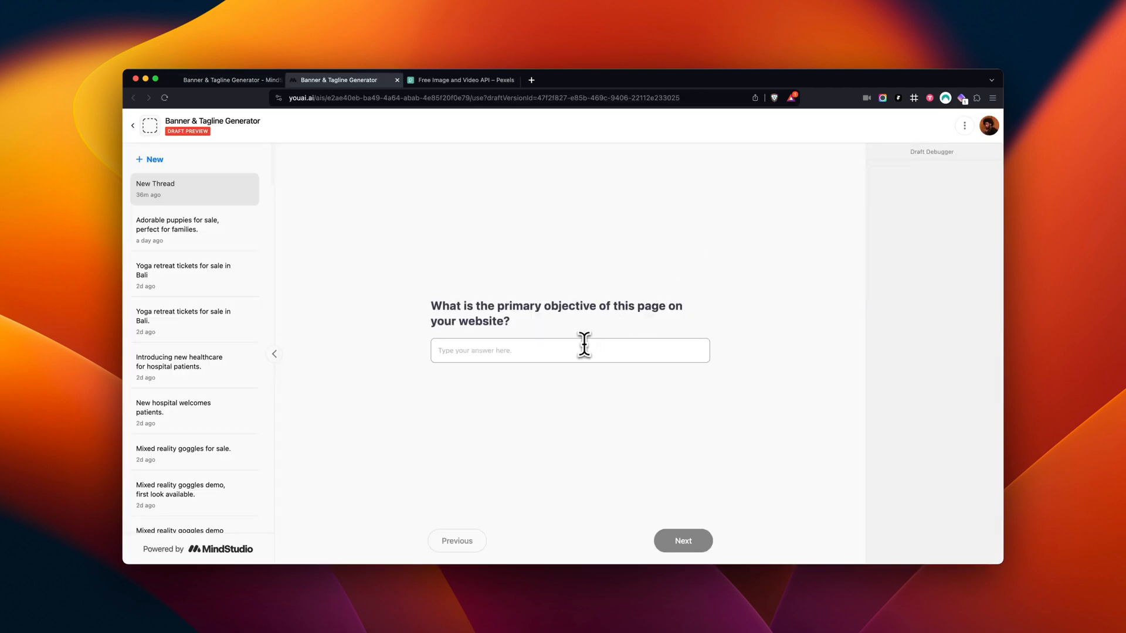
type("to sell our mixed r")
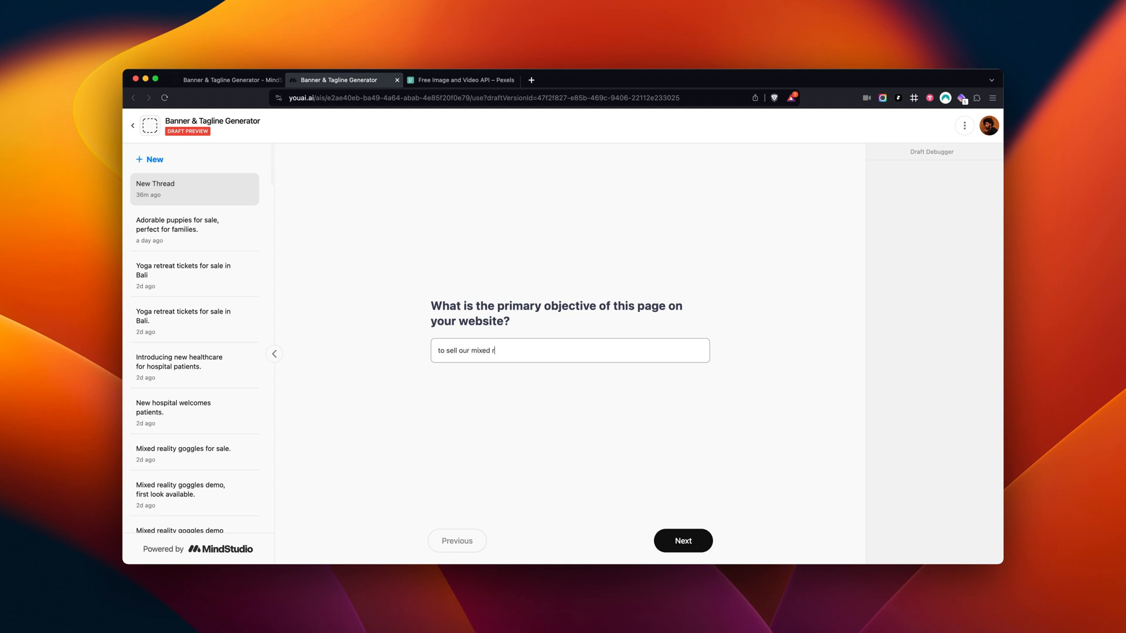
type("eality goggles")
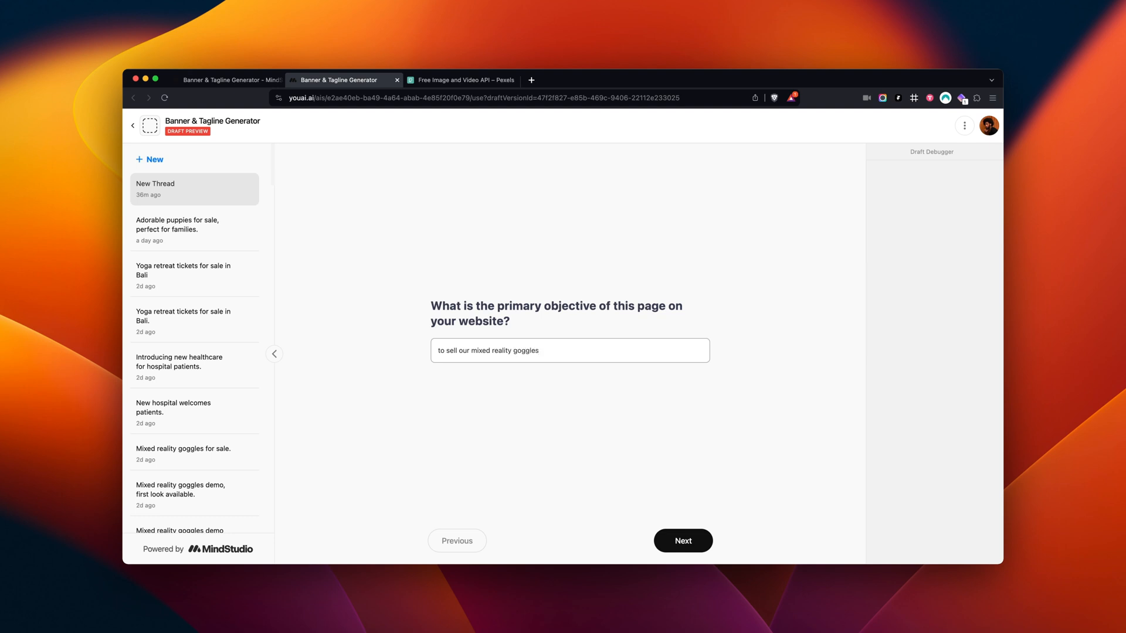
left_click(683, 541)
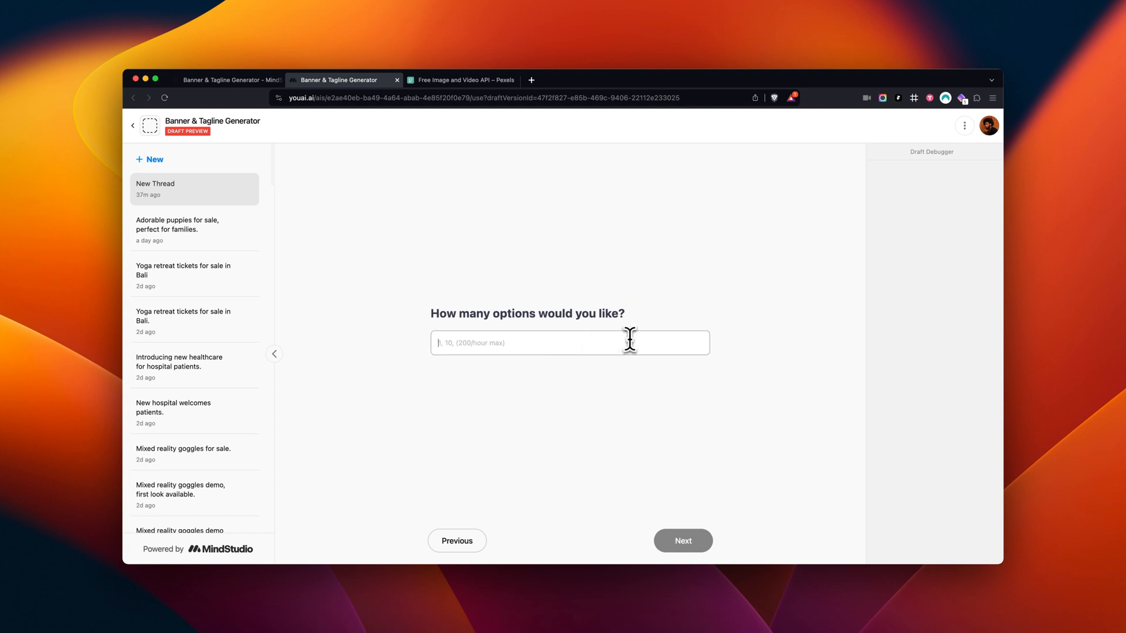
left_click(682, 540)
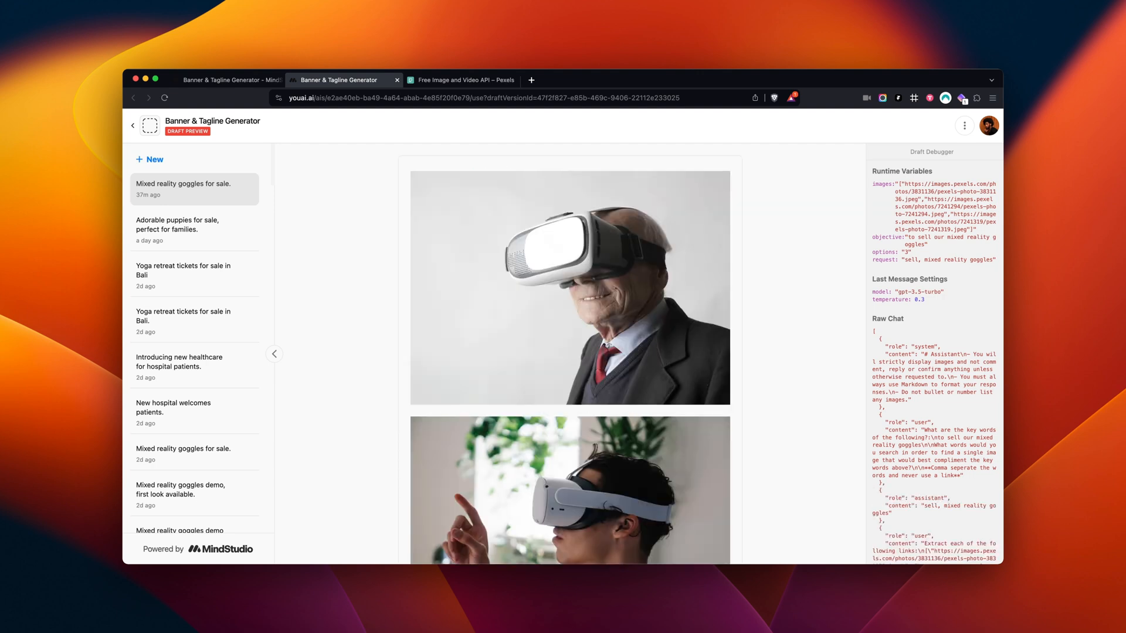
- Scroll through the generated goggles images and tagline, then return to the workflow editor tab
scroll("down", 3)
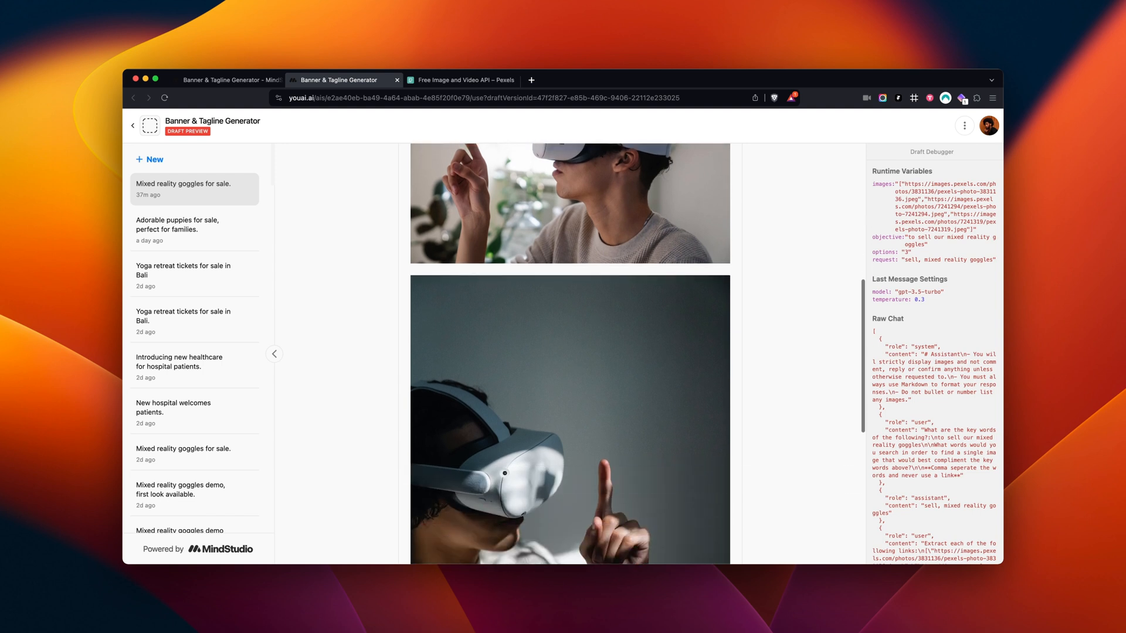
scroll("down", 3)
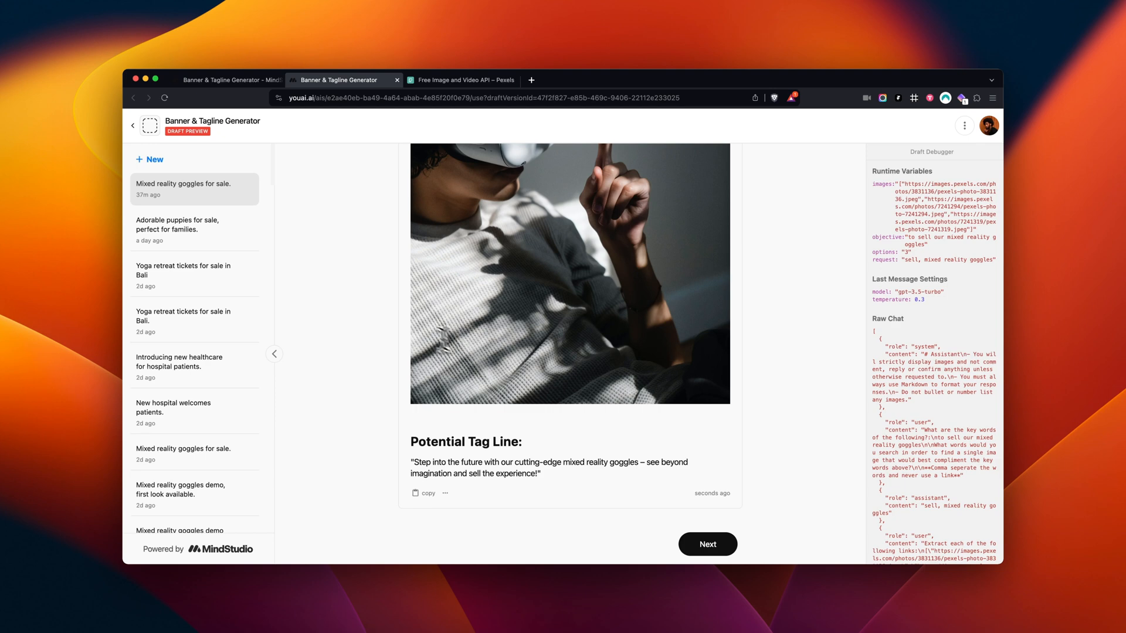
left_click(223, 80)
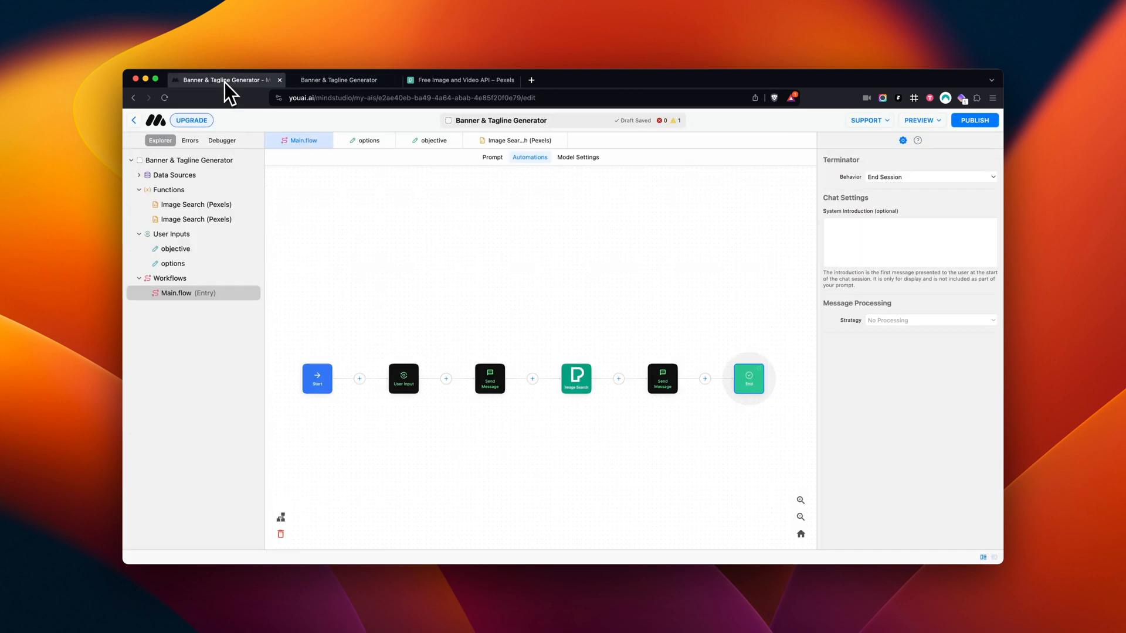
mouse_move(577, 328)
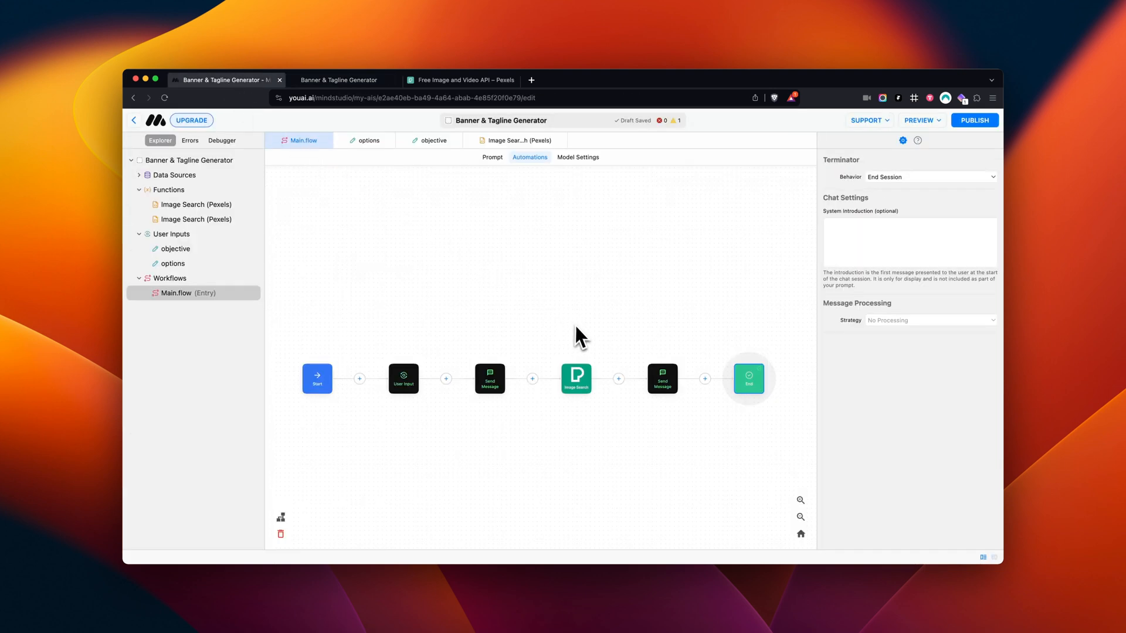